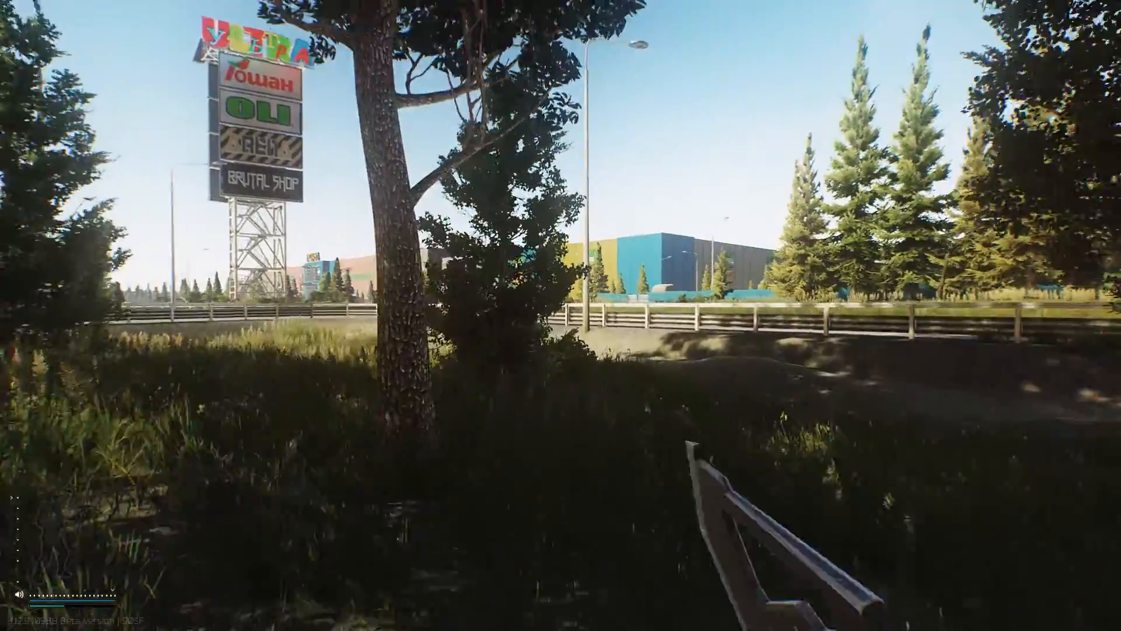
mouse_move(560, 315)
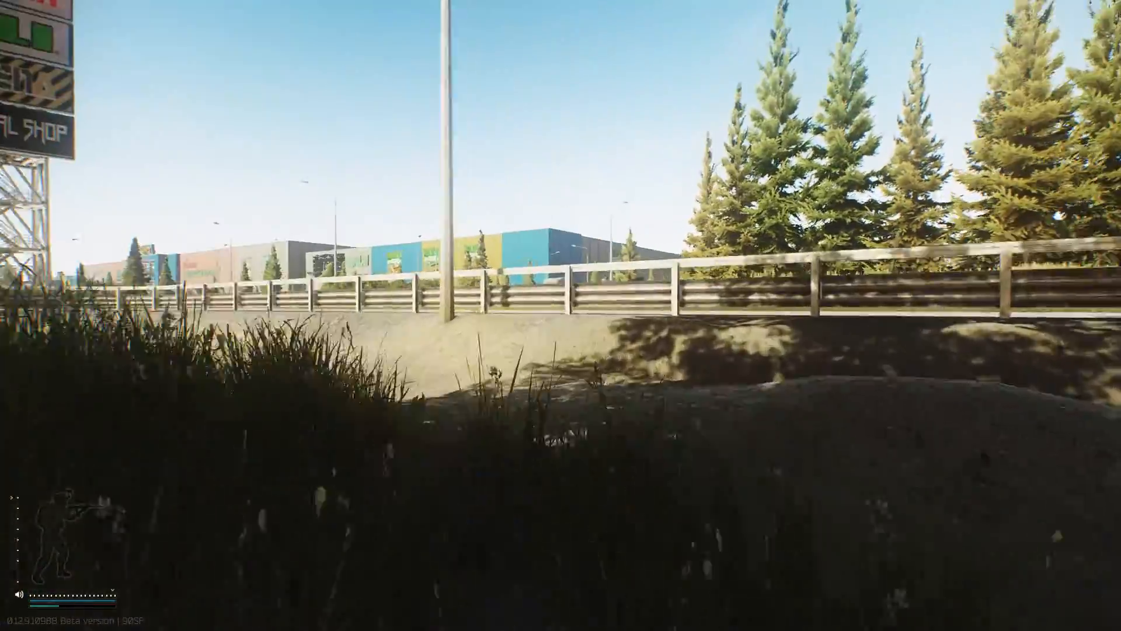
mouse_move(561, 316)
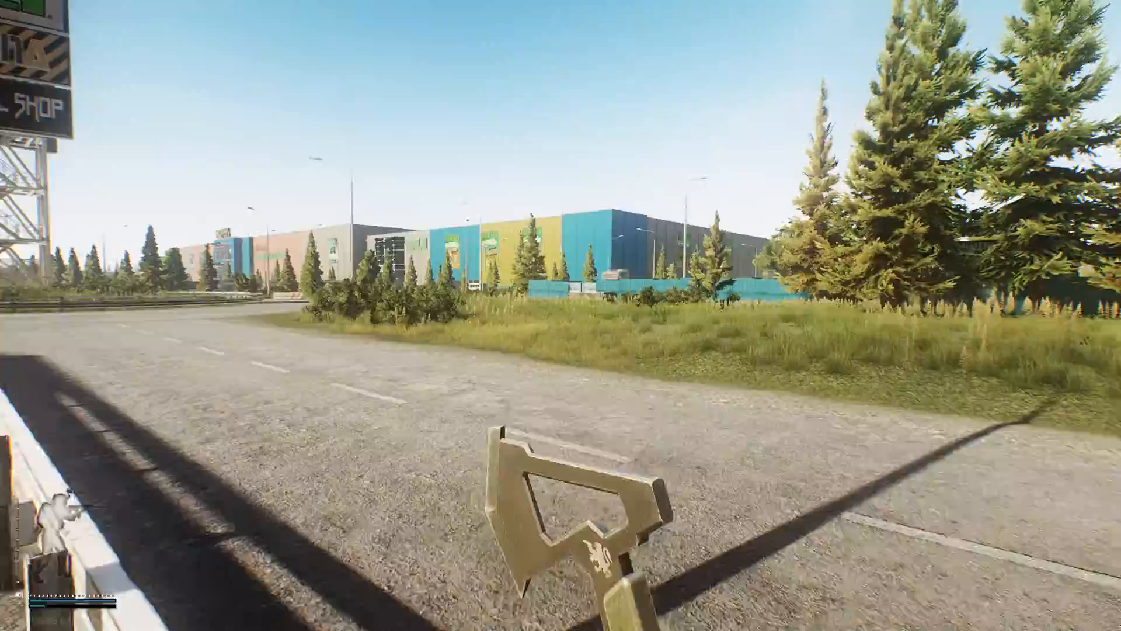
mouse_move(561, 315)
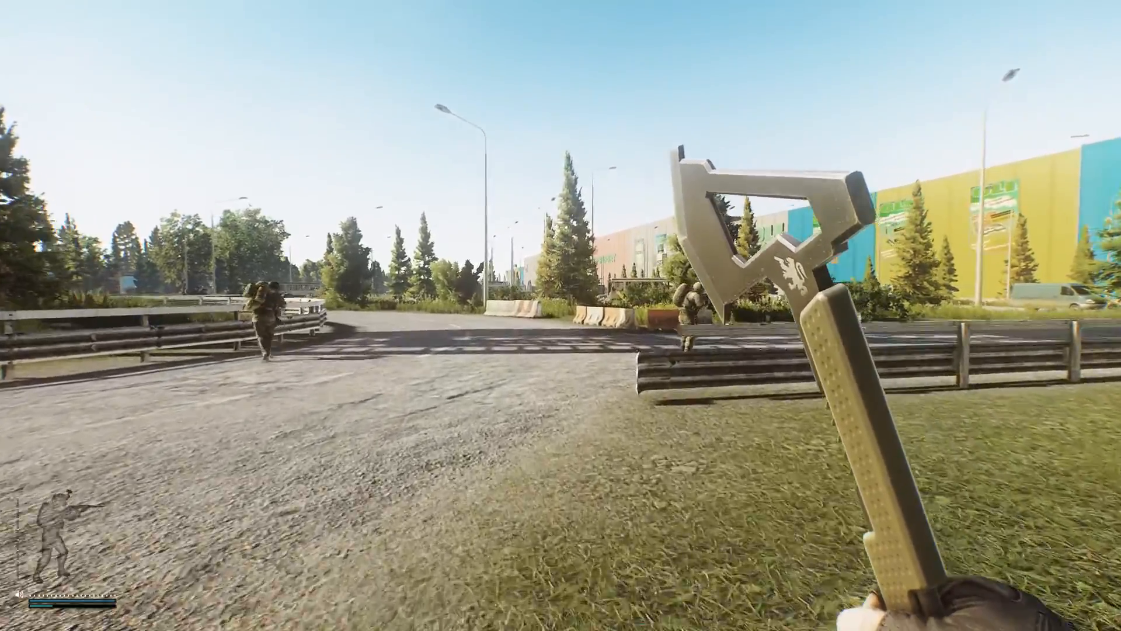
mouse_move(560, 316)
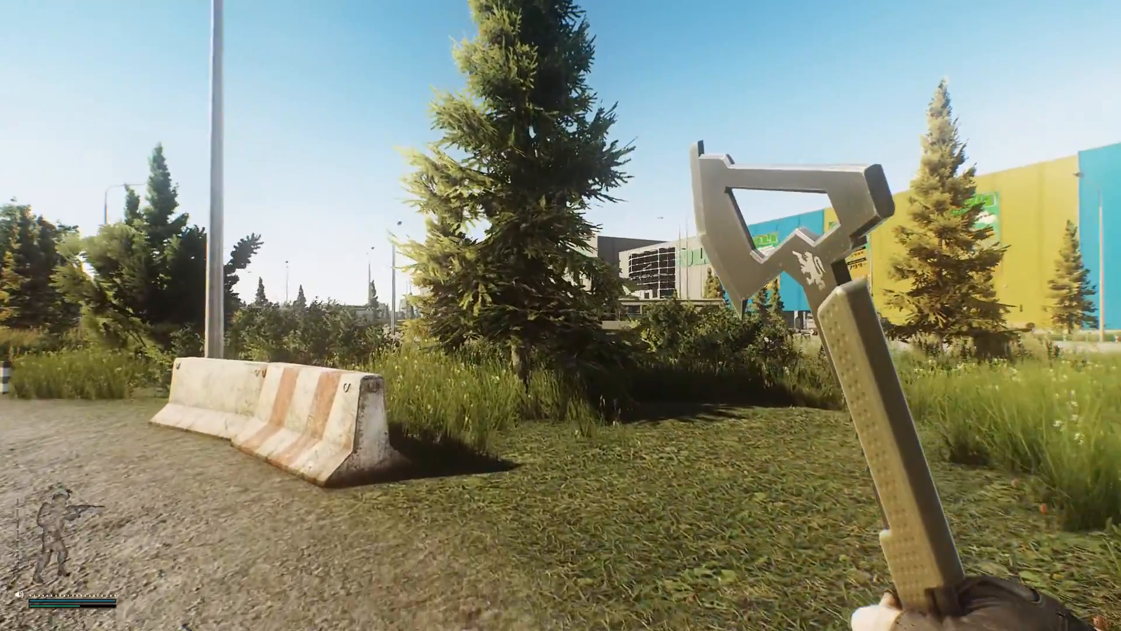
mouse_move(560, 315)
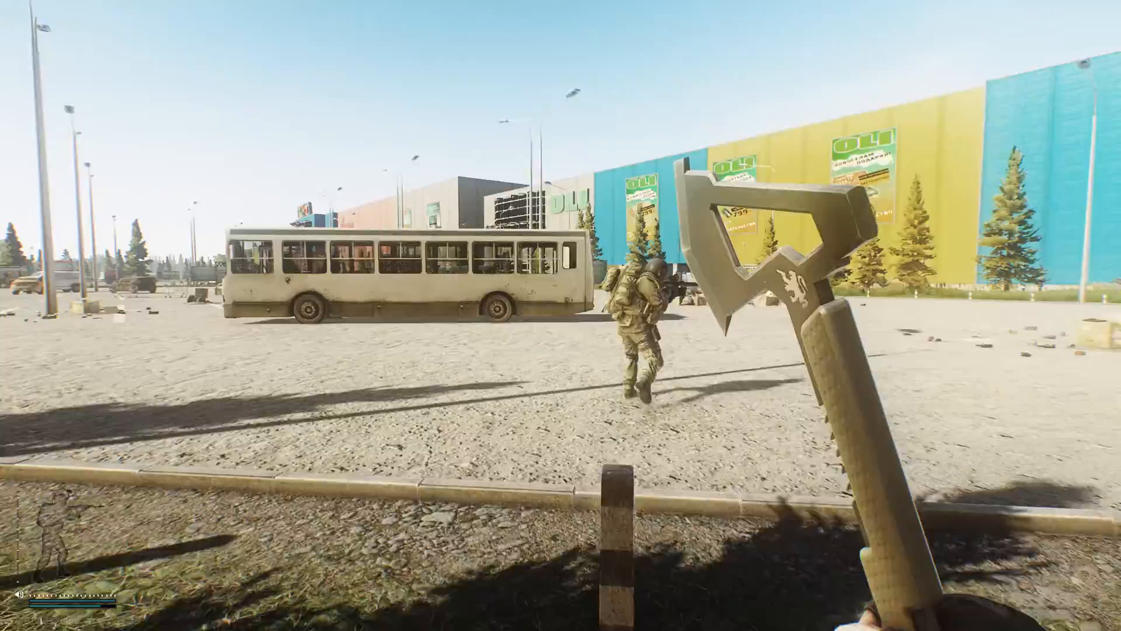
mouse_move(561, 315)
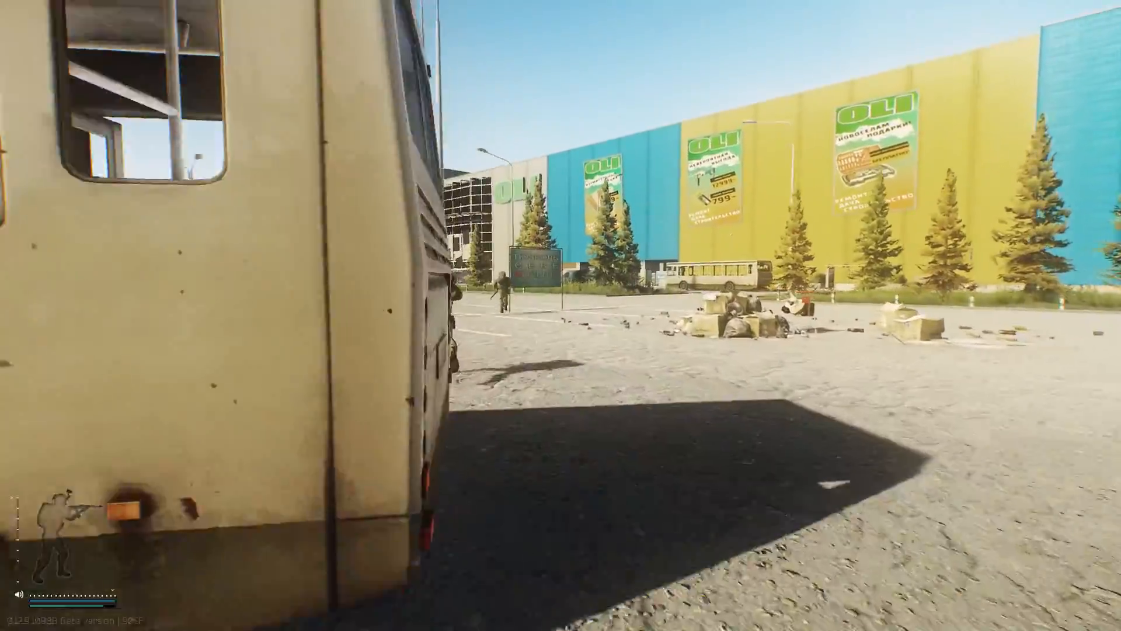
mouse_move(561, 316)
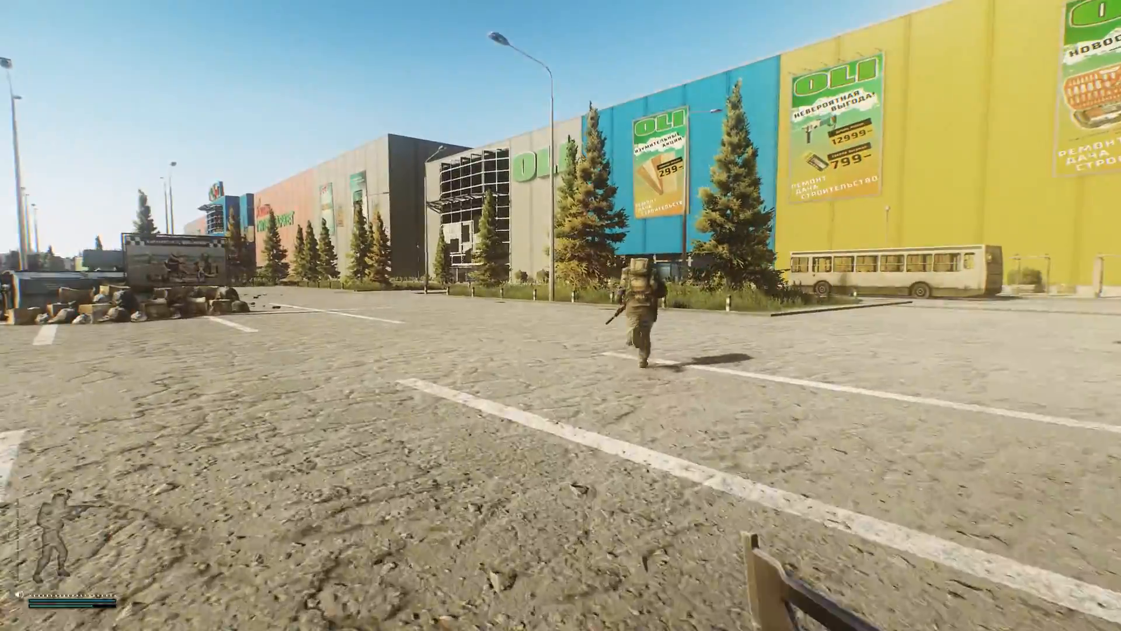
key(w)
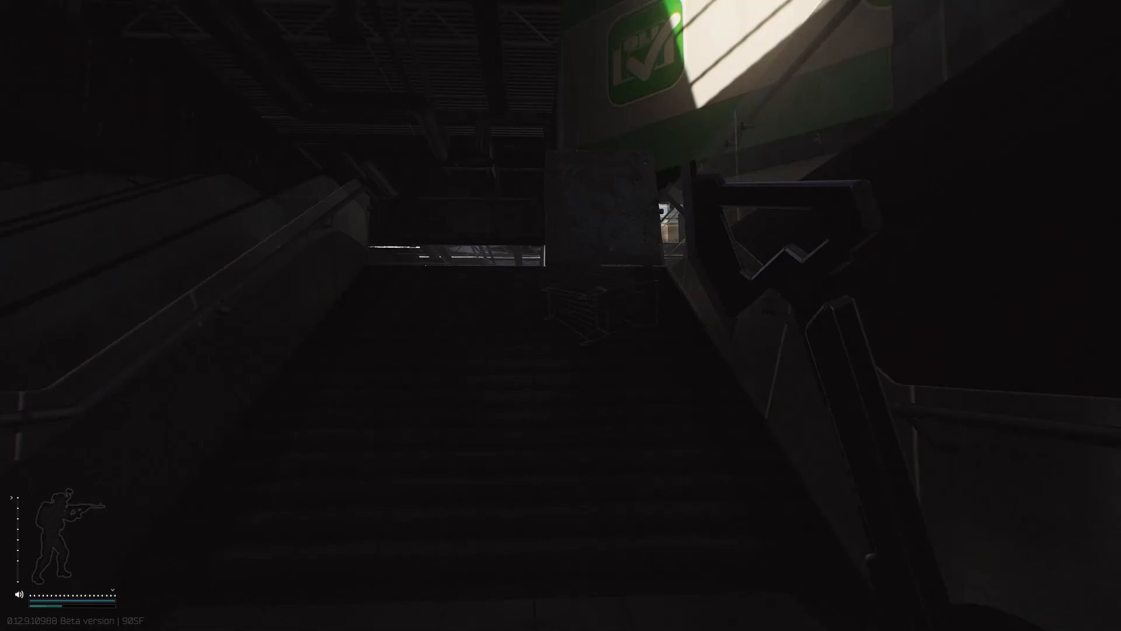
mouse_move(561, 315)
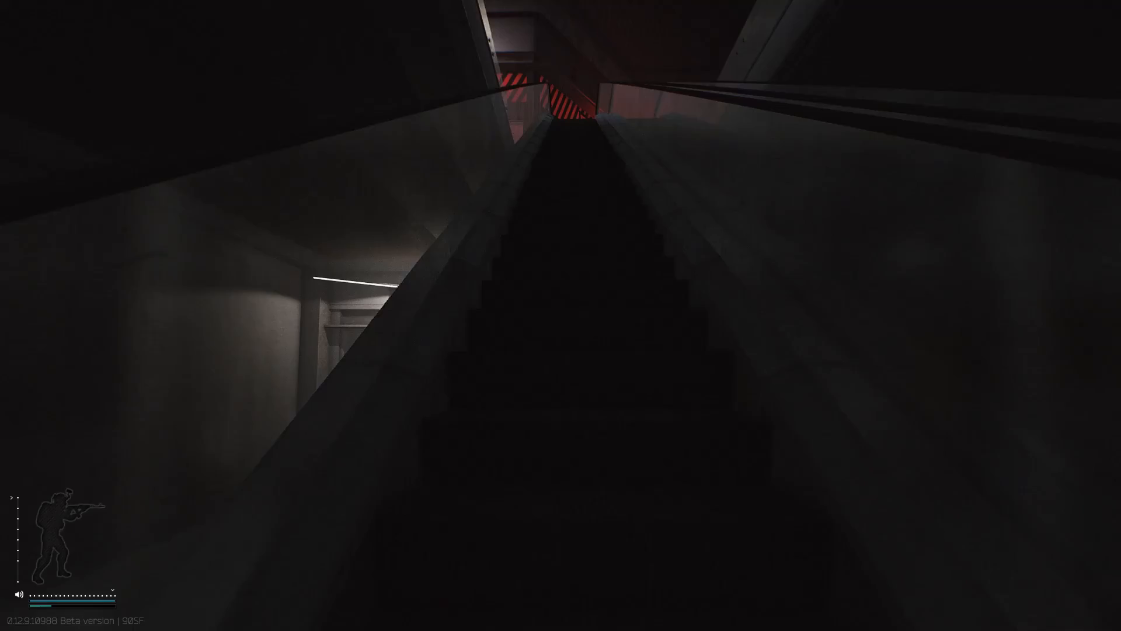
mouse_move(561, 315)
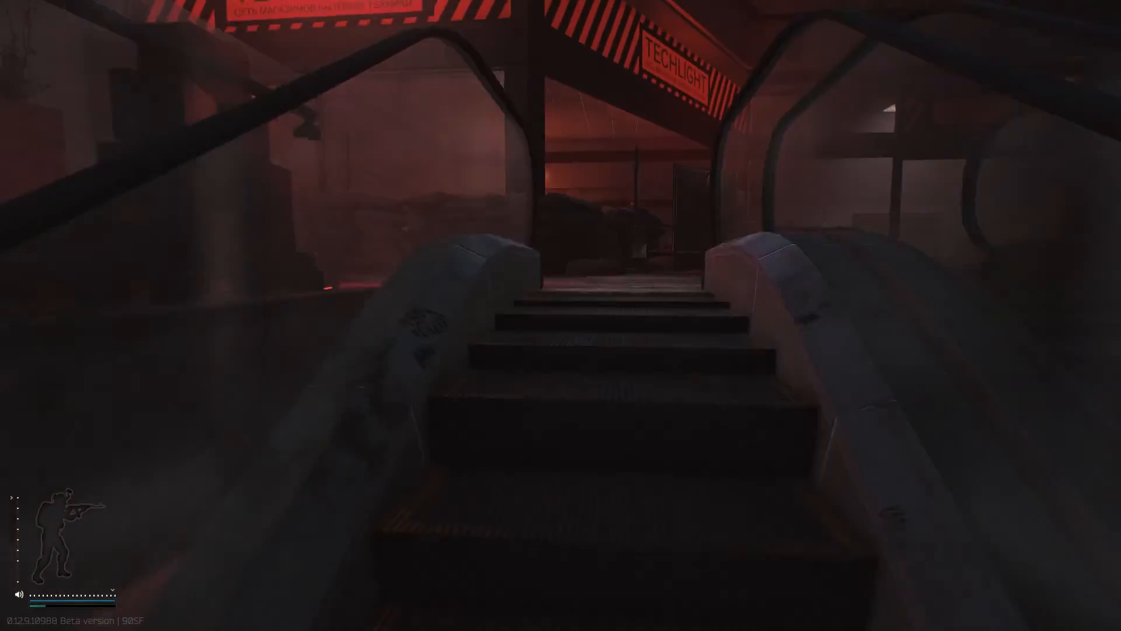
mouse_move(561, 316)
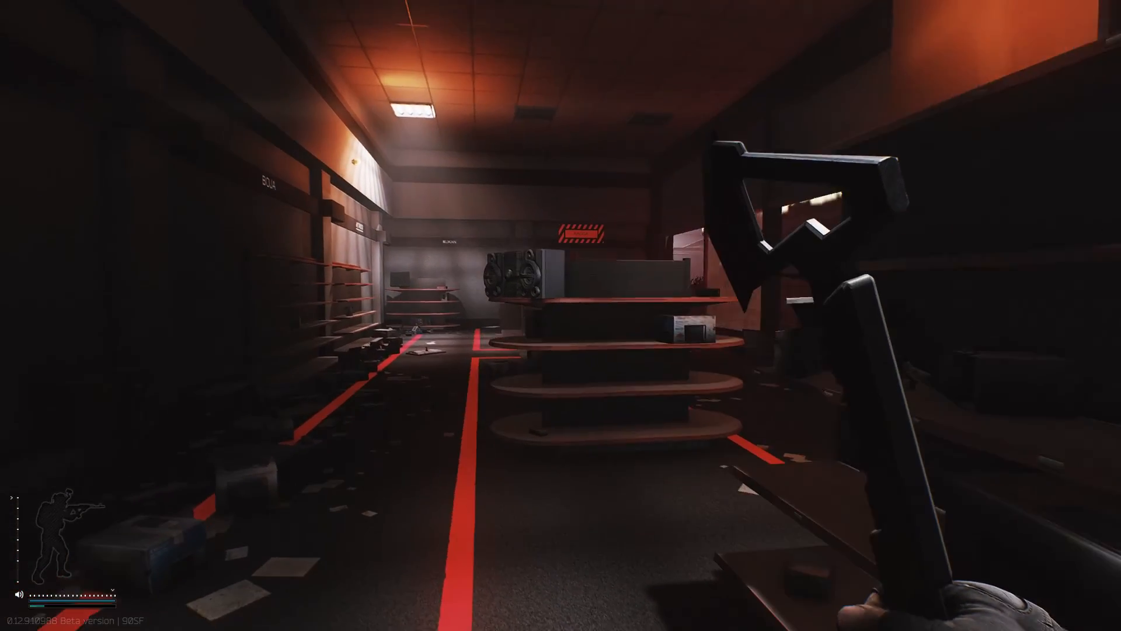
mouse_move(560, 315)
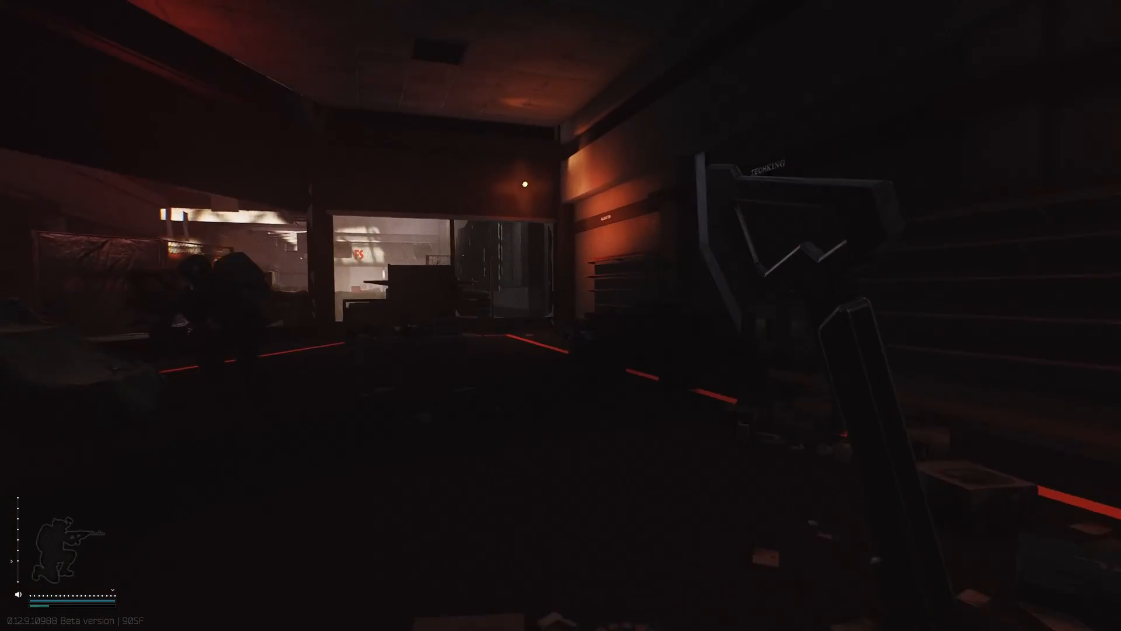
mouse_move(561, 315)
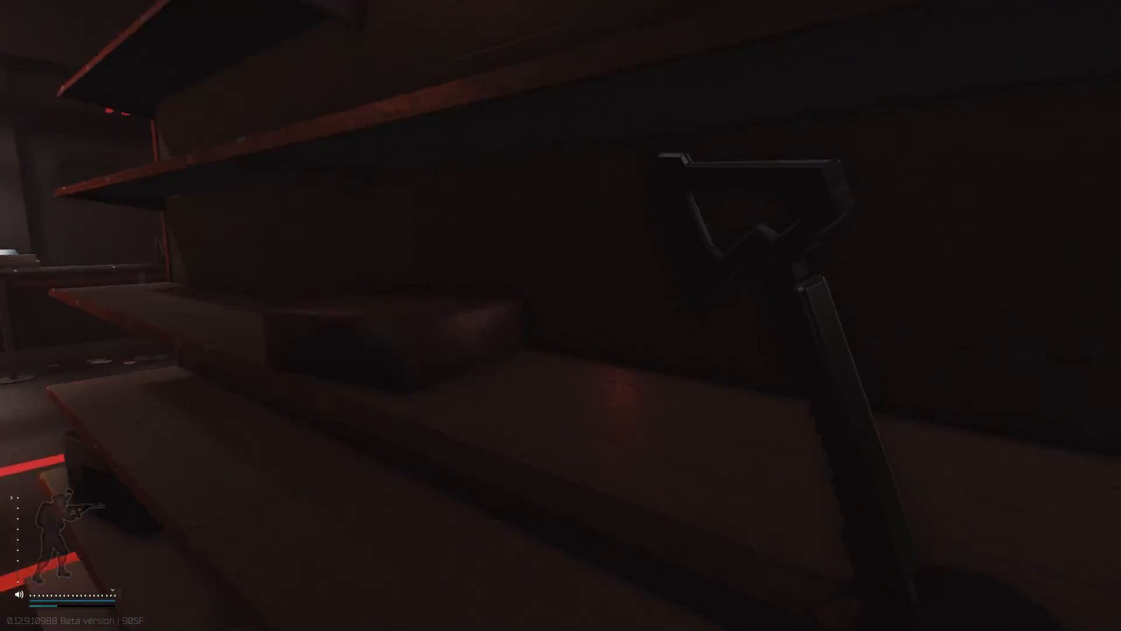
mouse_move(561, 316)
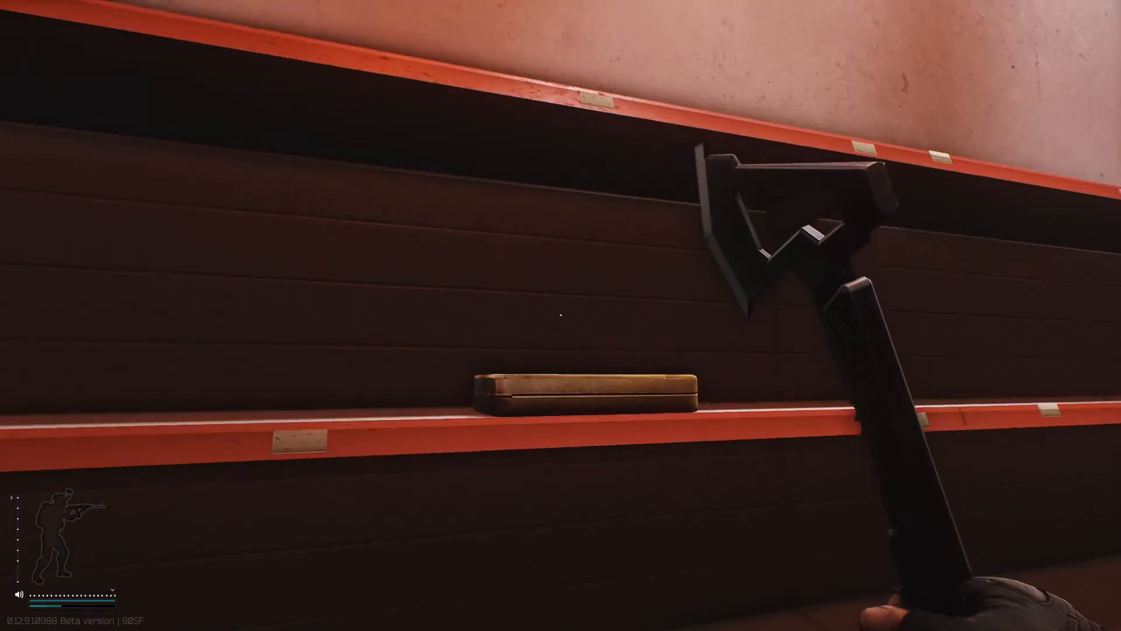
mouse_move(560, 315)
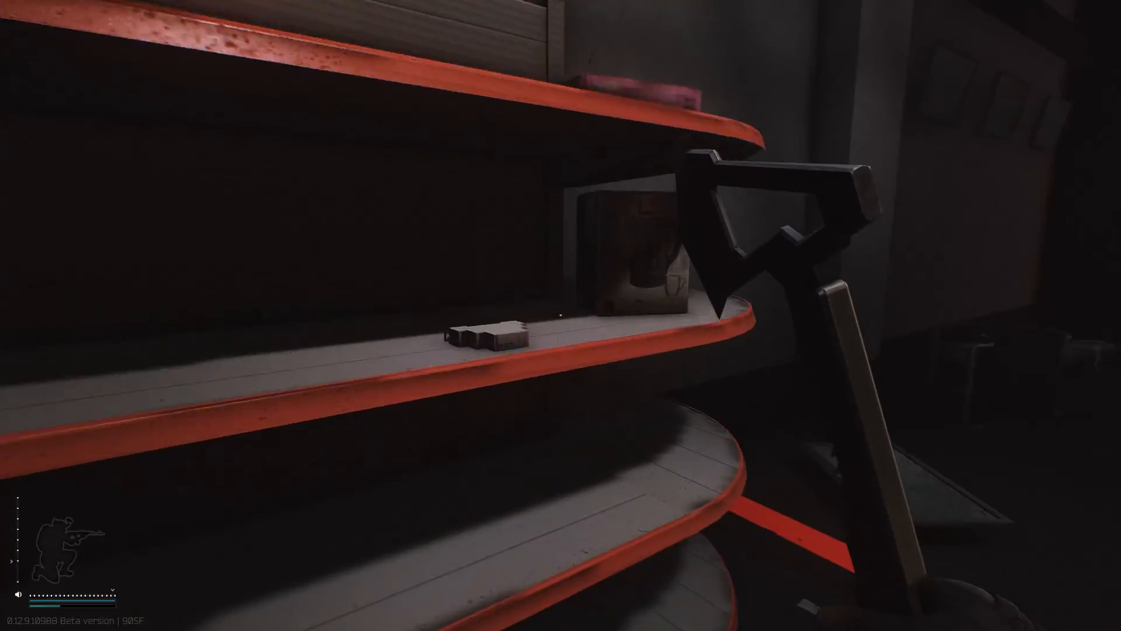
mouse_move(561, 316)
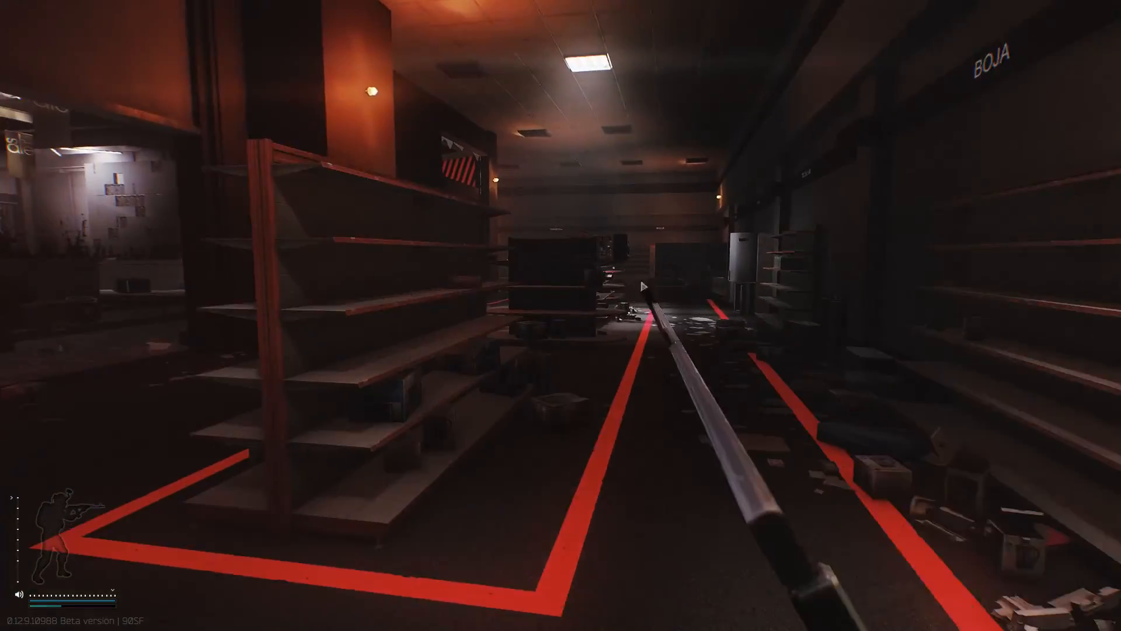
mouse_move(560, 316)
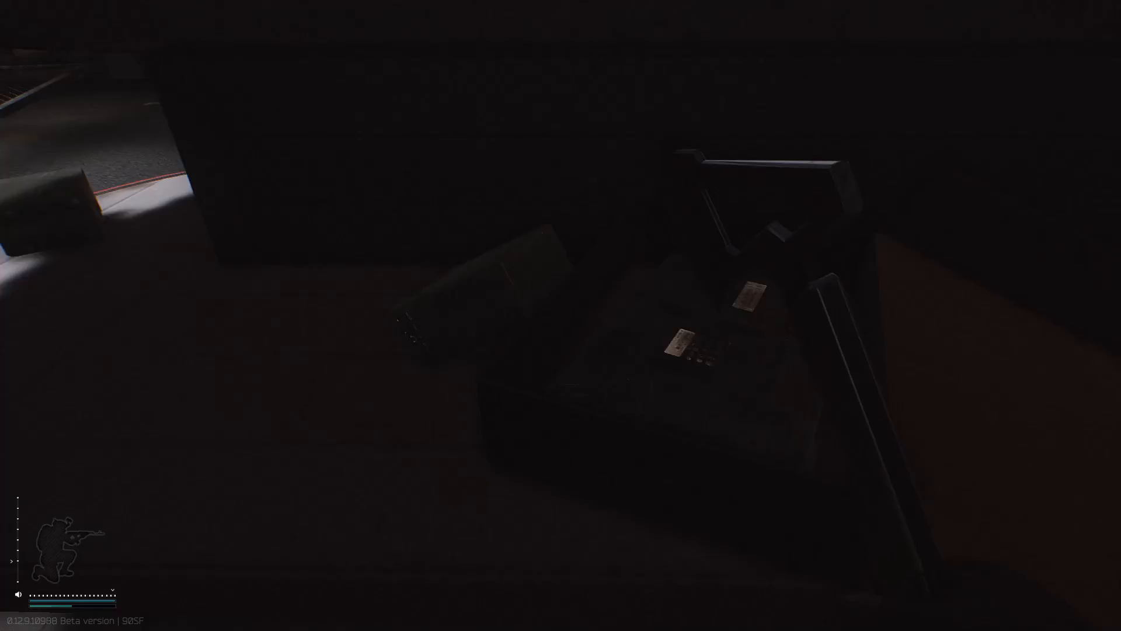
mouse_move(560, 315)
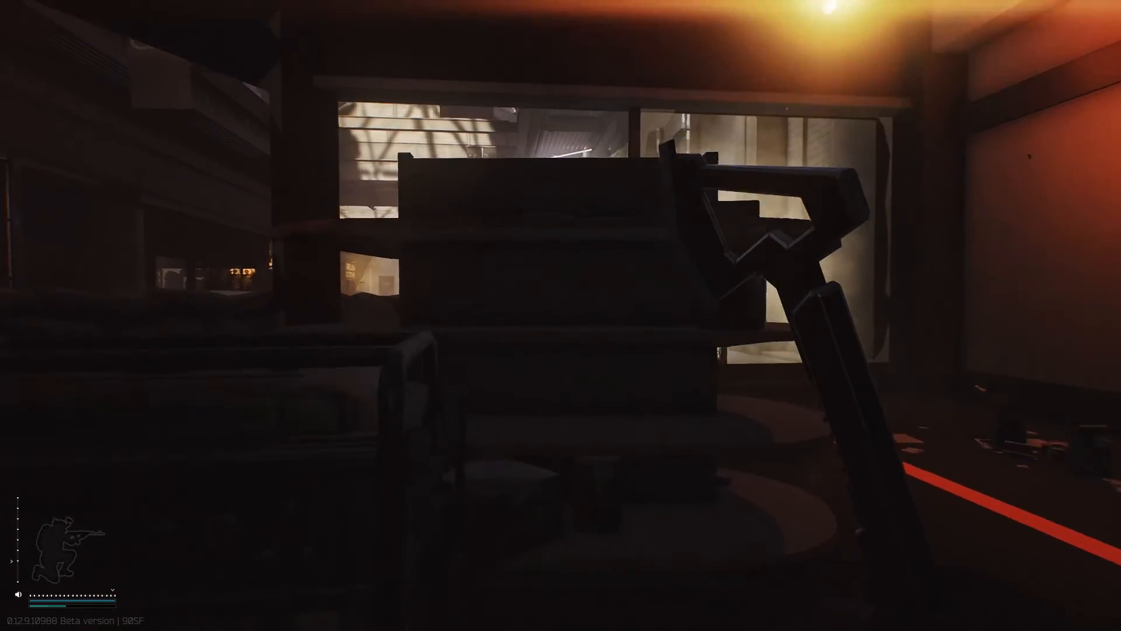
mouse_move(561, 316)
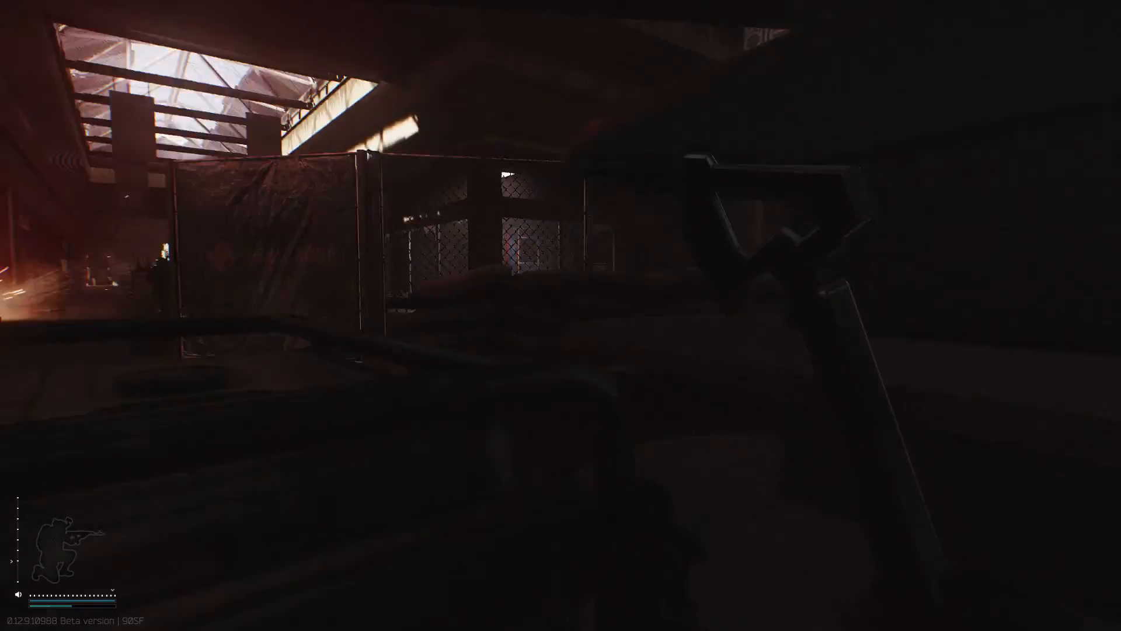
mouse_move(560, 316)
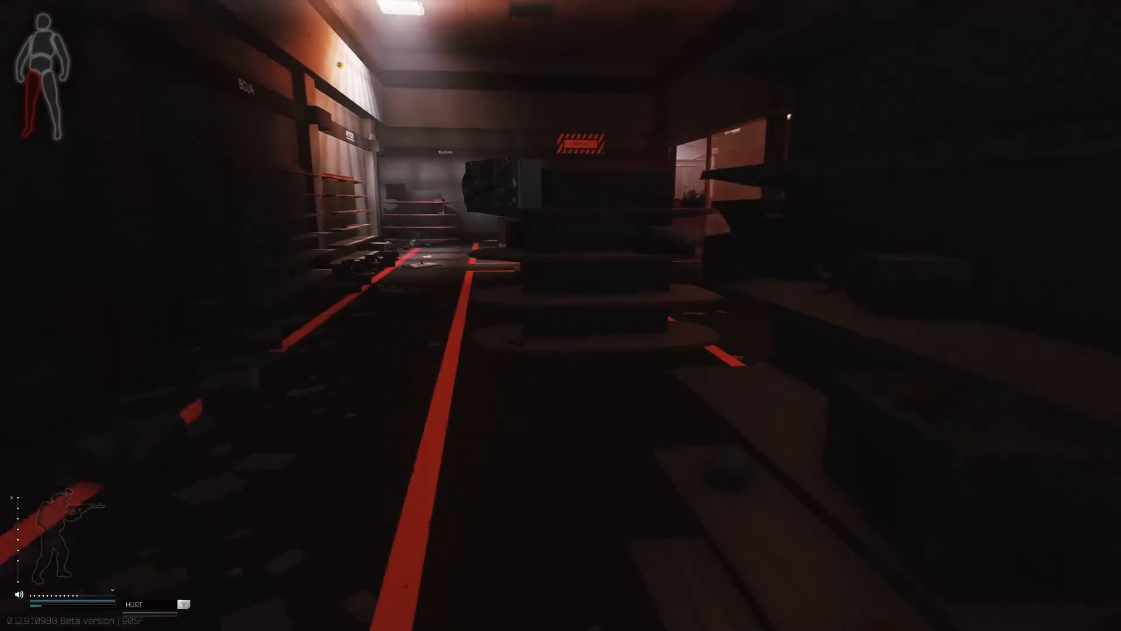
mouse_move(561, 315)
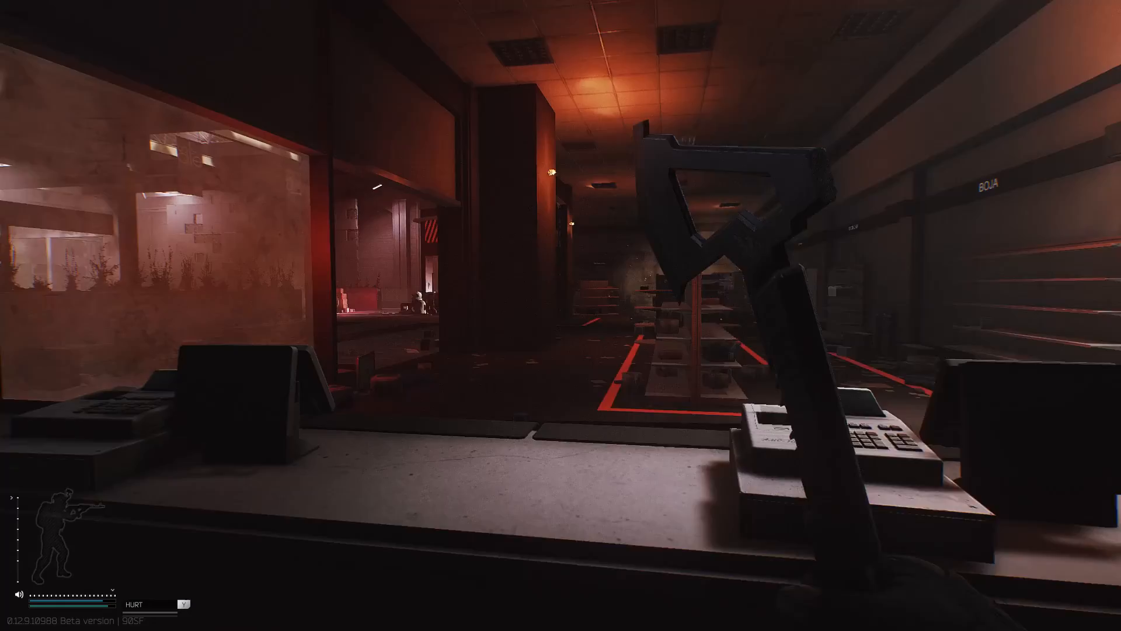
mouse_move(561, 315)
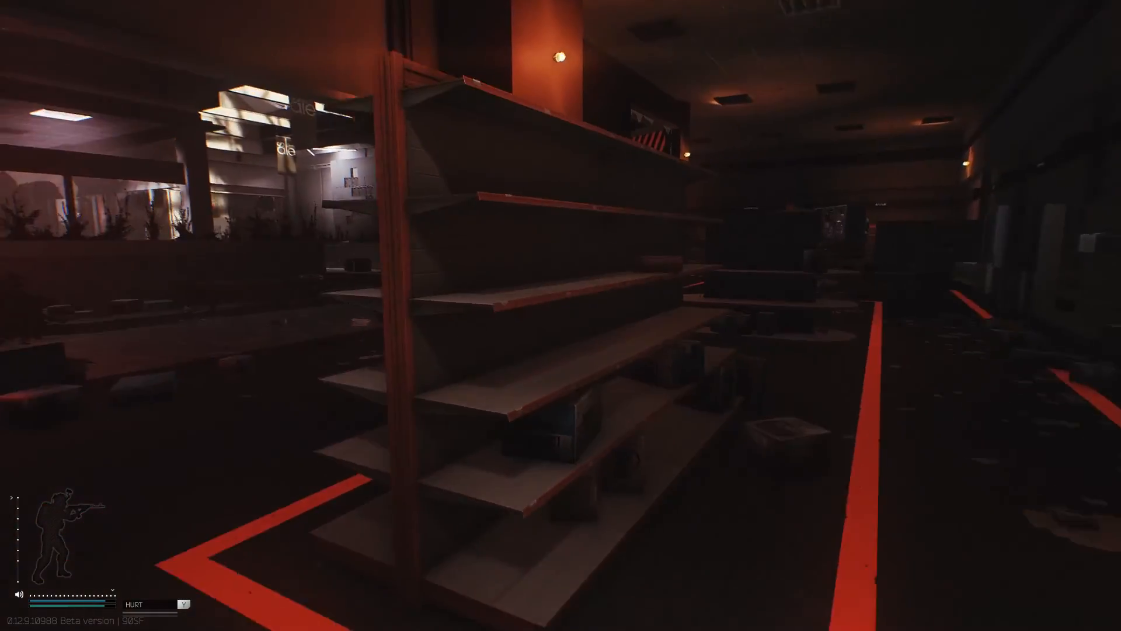
mouse_move(561, 316)
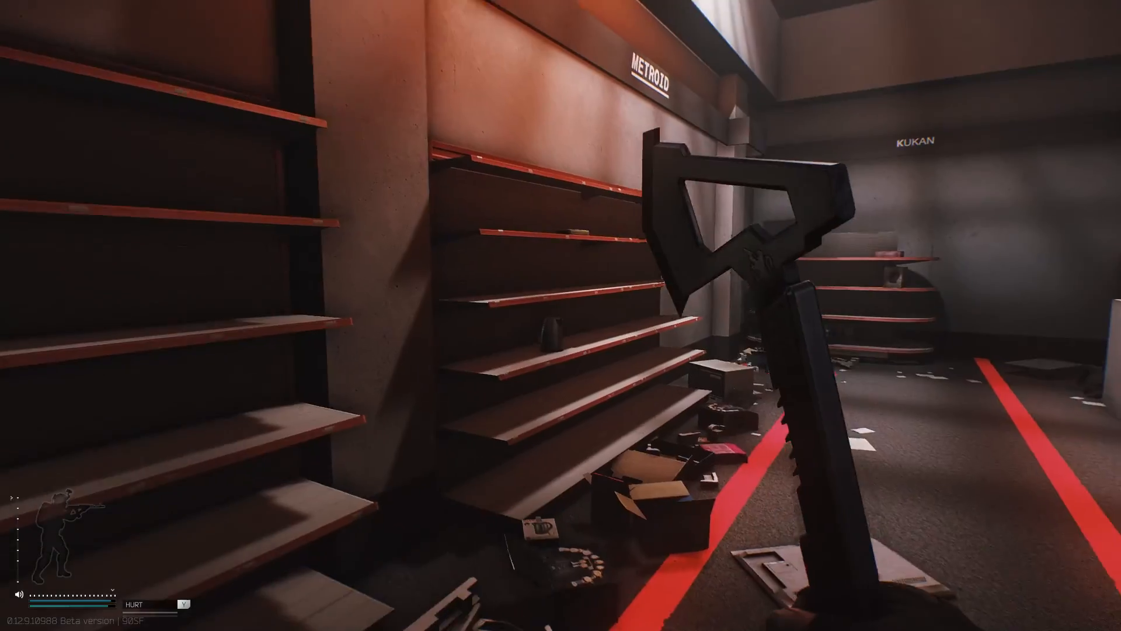
mouse_move(560, 315)
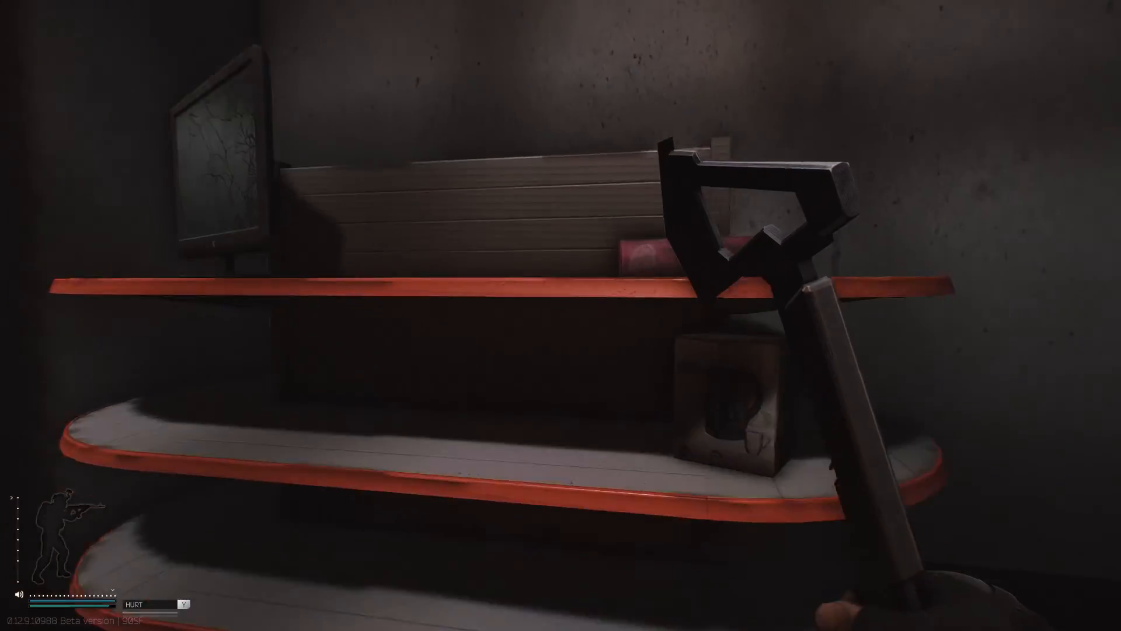
mouse_move(561, 316)
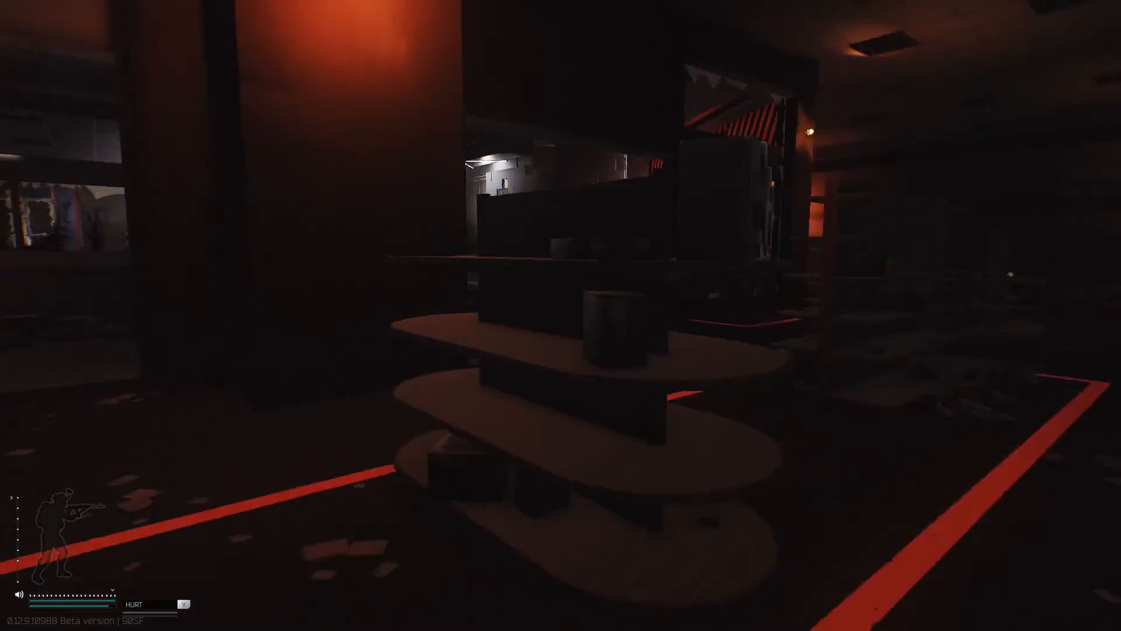
mouse_move(561, 315)
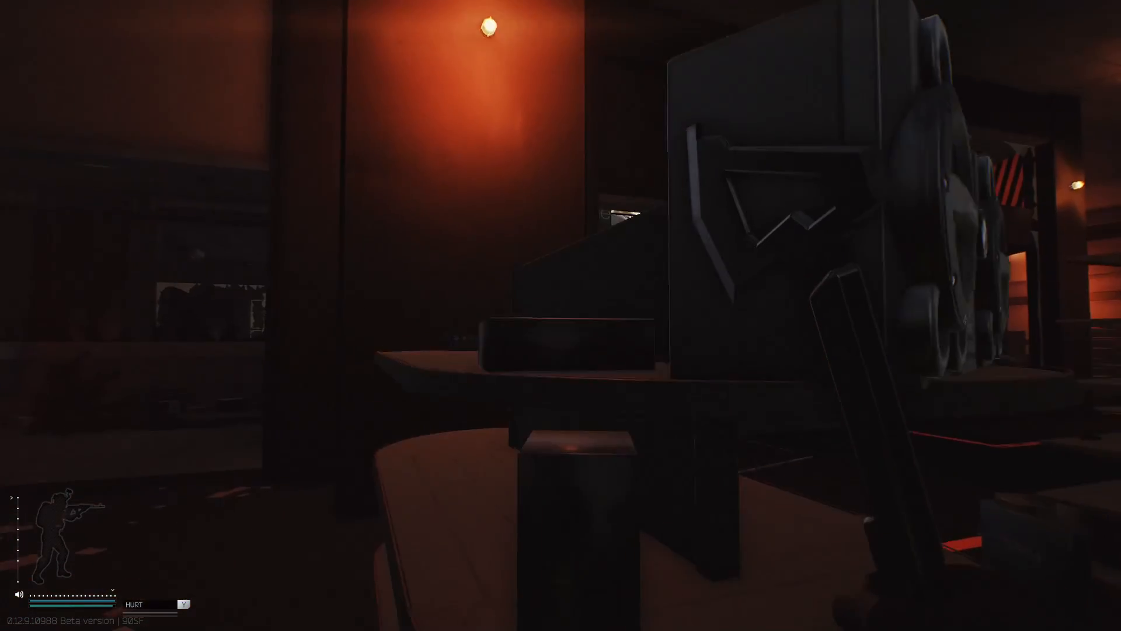
mouse_move(561, 315)
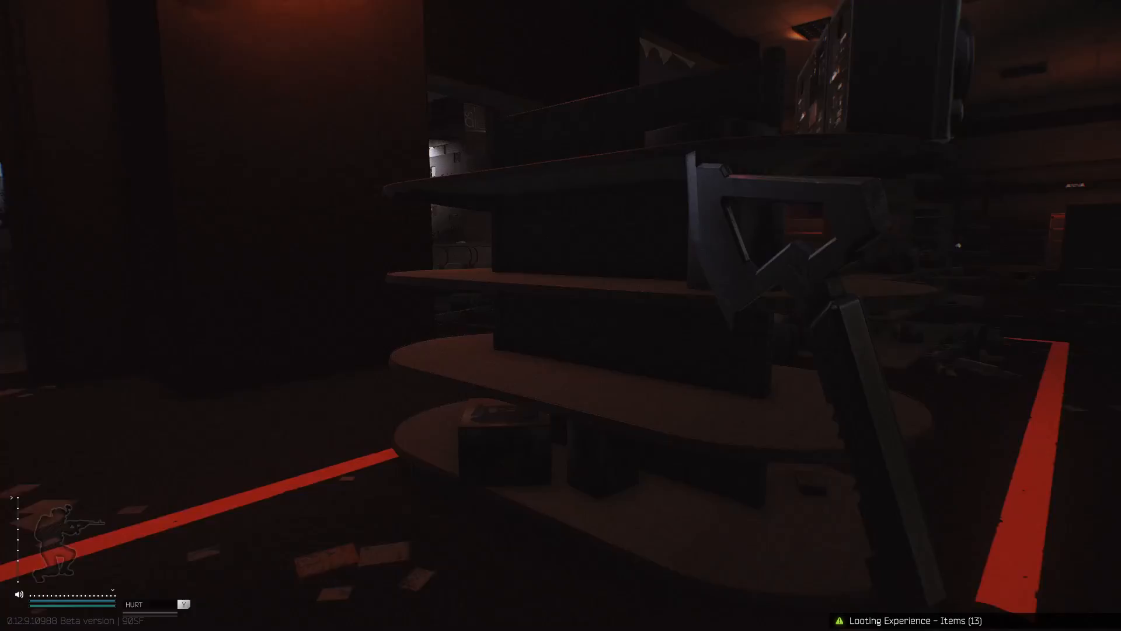
mouse_move(560, 315)
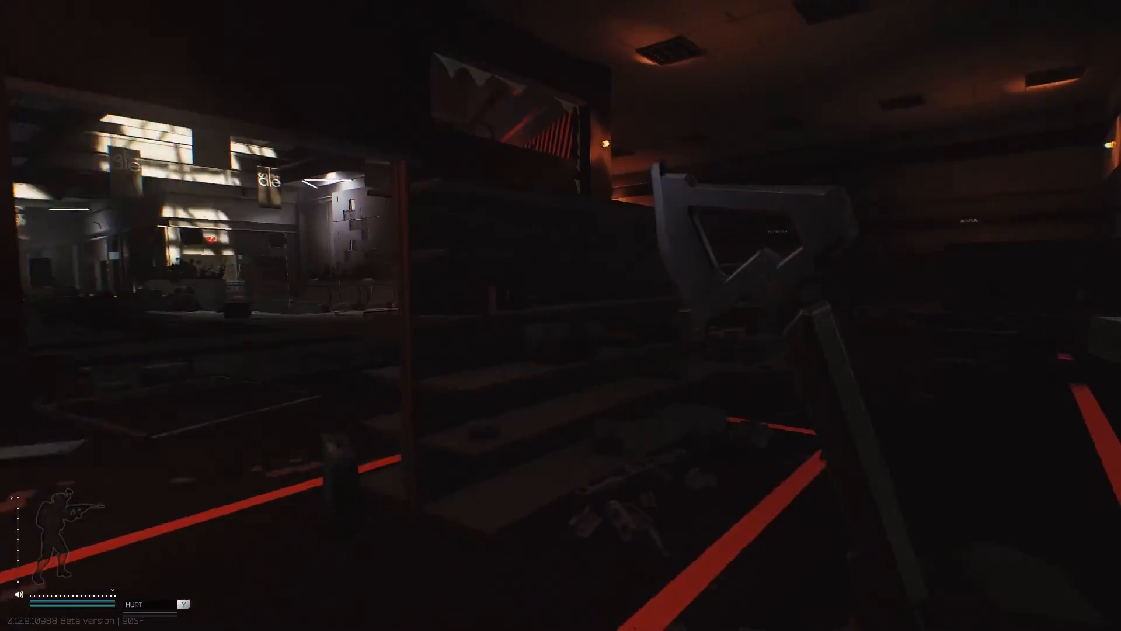
mouse_move(561, 315)
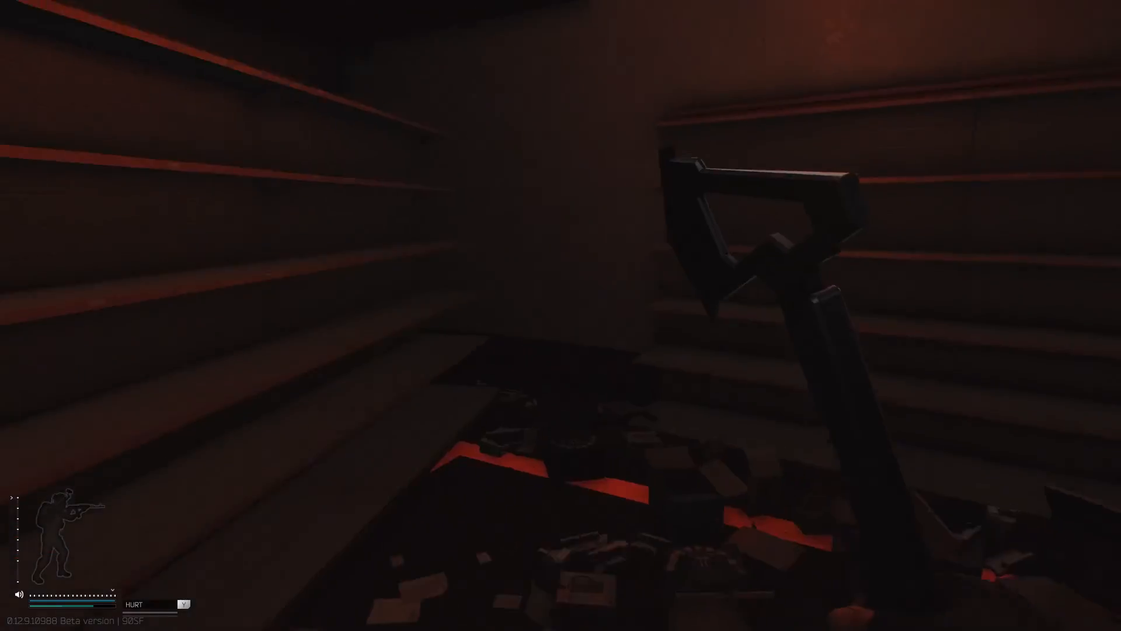
mouse_move(561, 315)
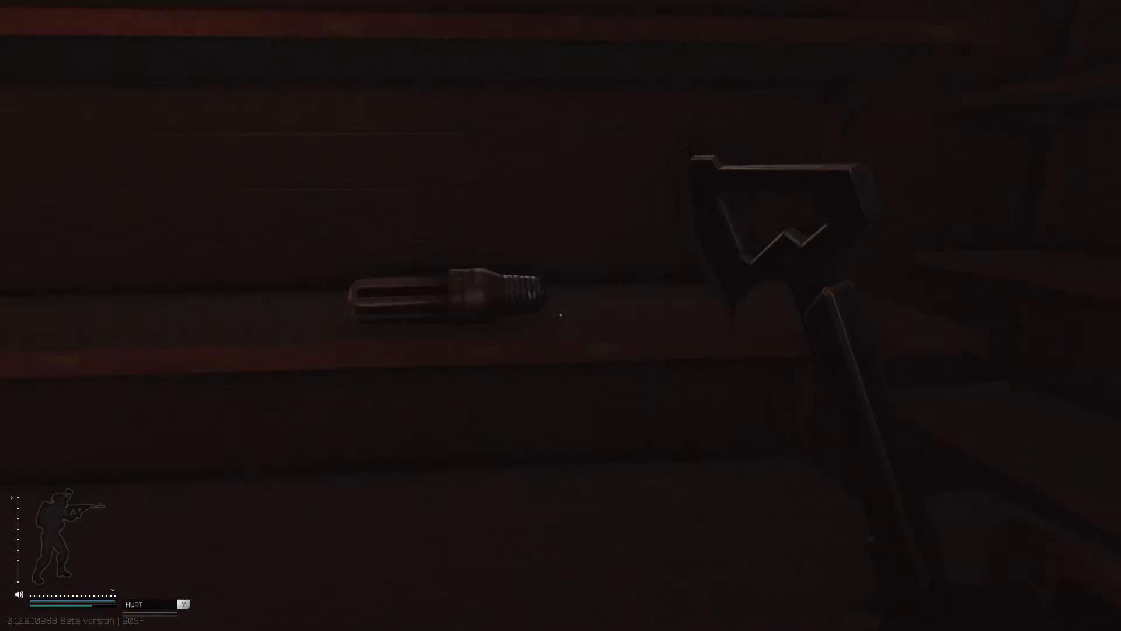